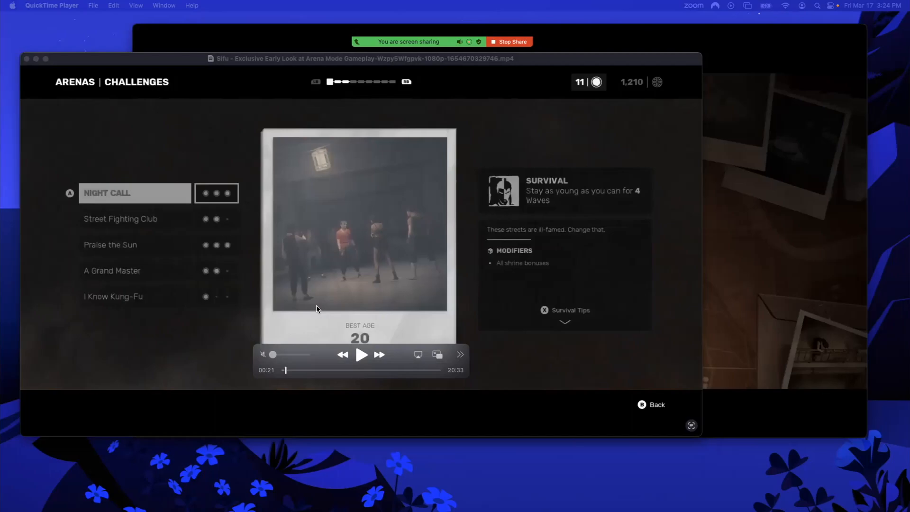
mouse_move(581, 378)
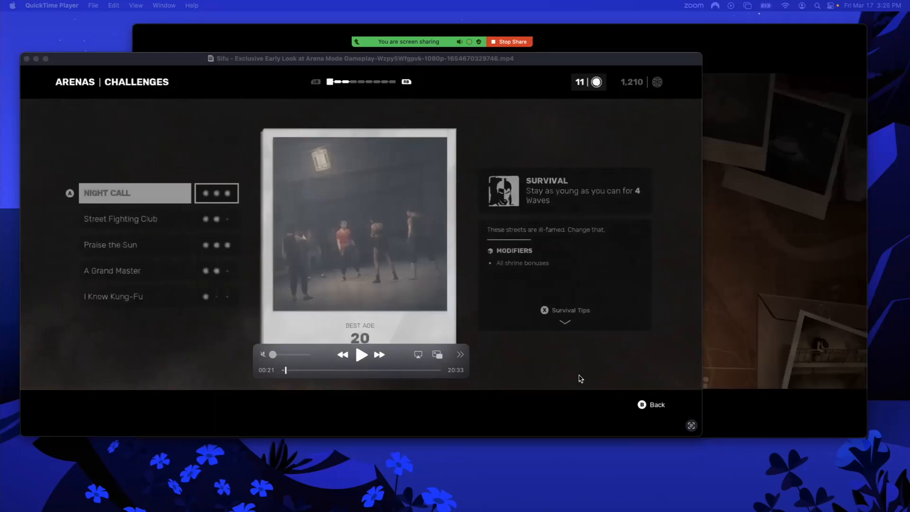
mouse_move(365, 368)
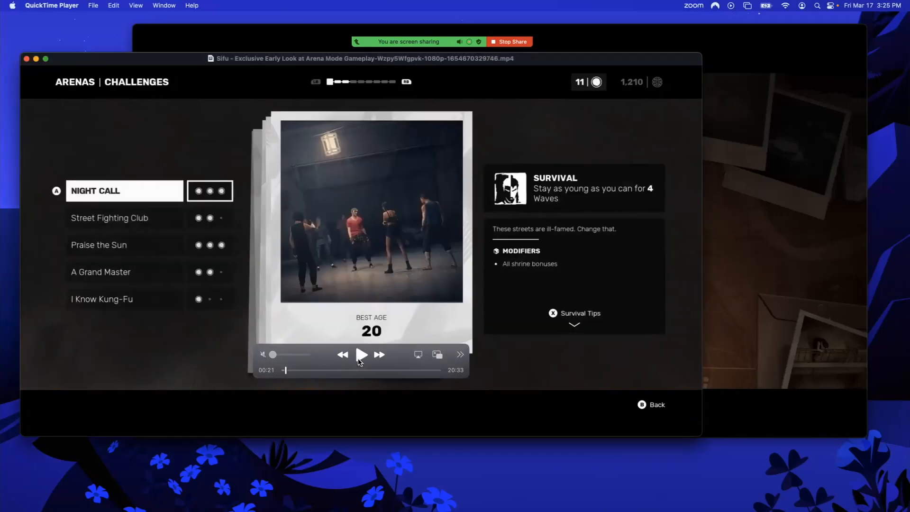
left_click(109, 218)
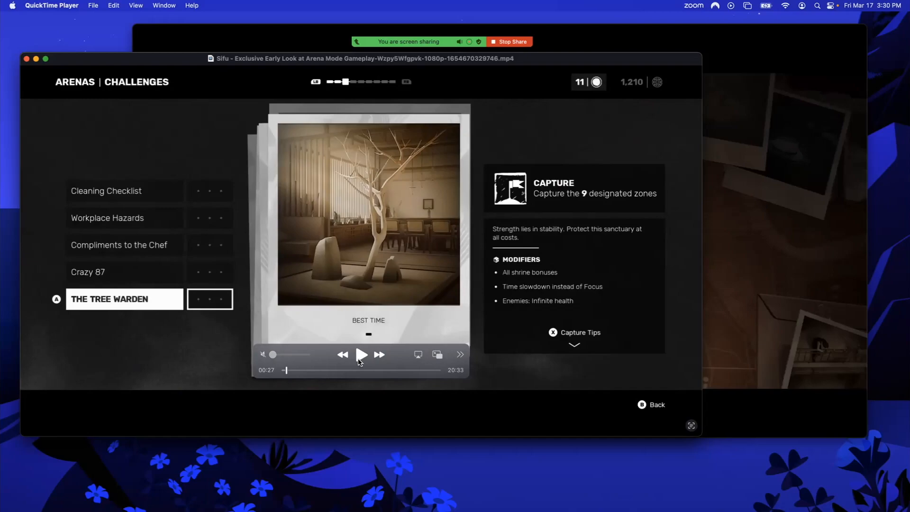
mouse_move(471, 210)
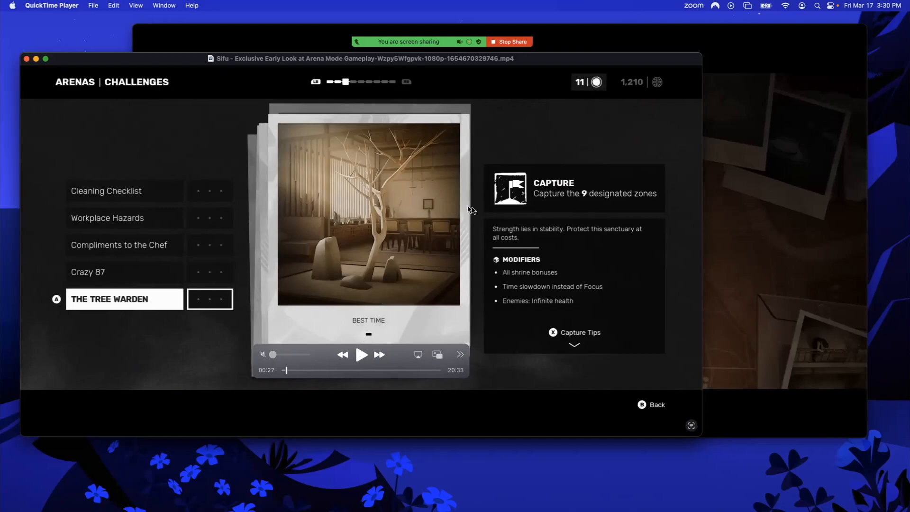
mouse_move(514, 203)
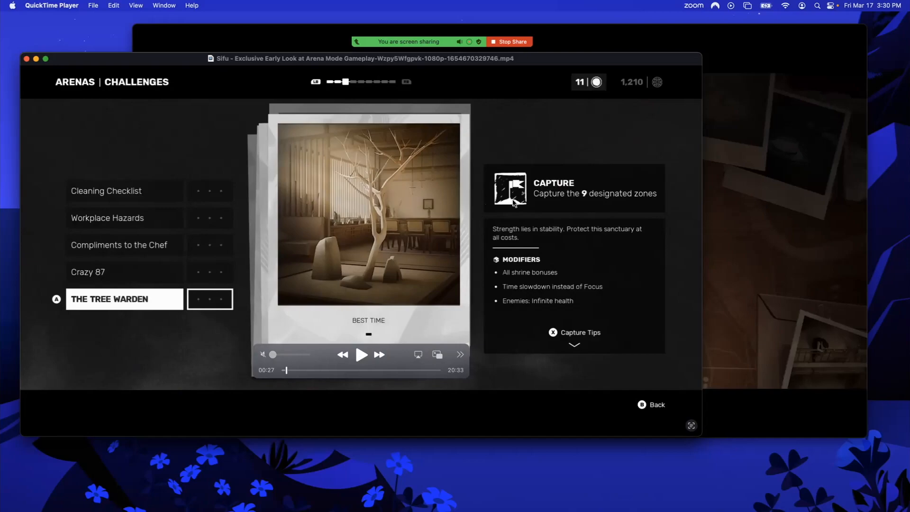
mouse_move(567, 207)
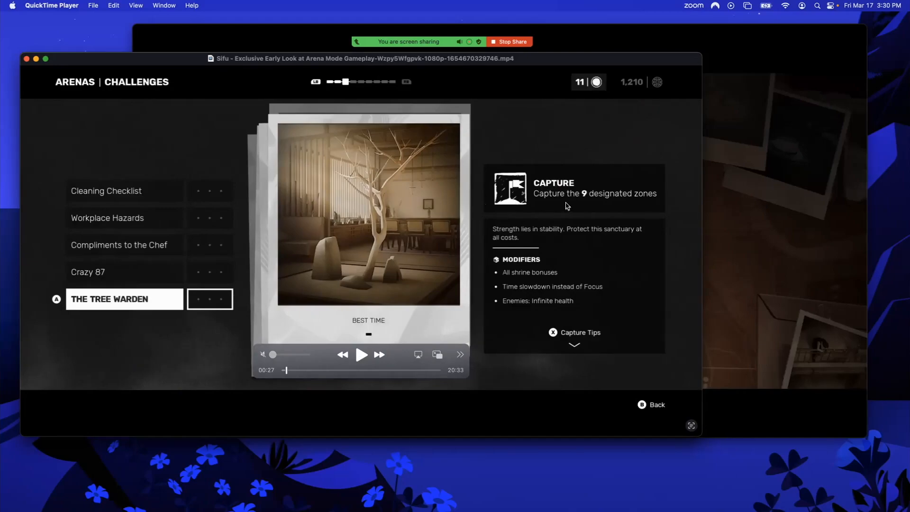